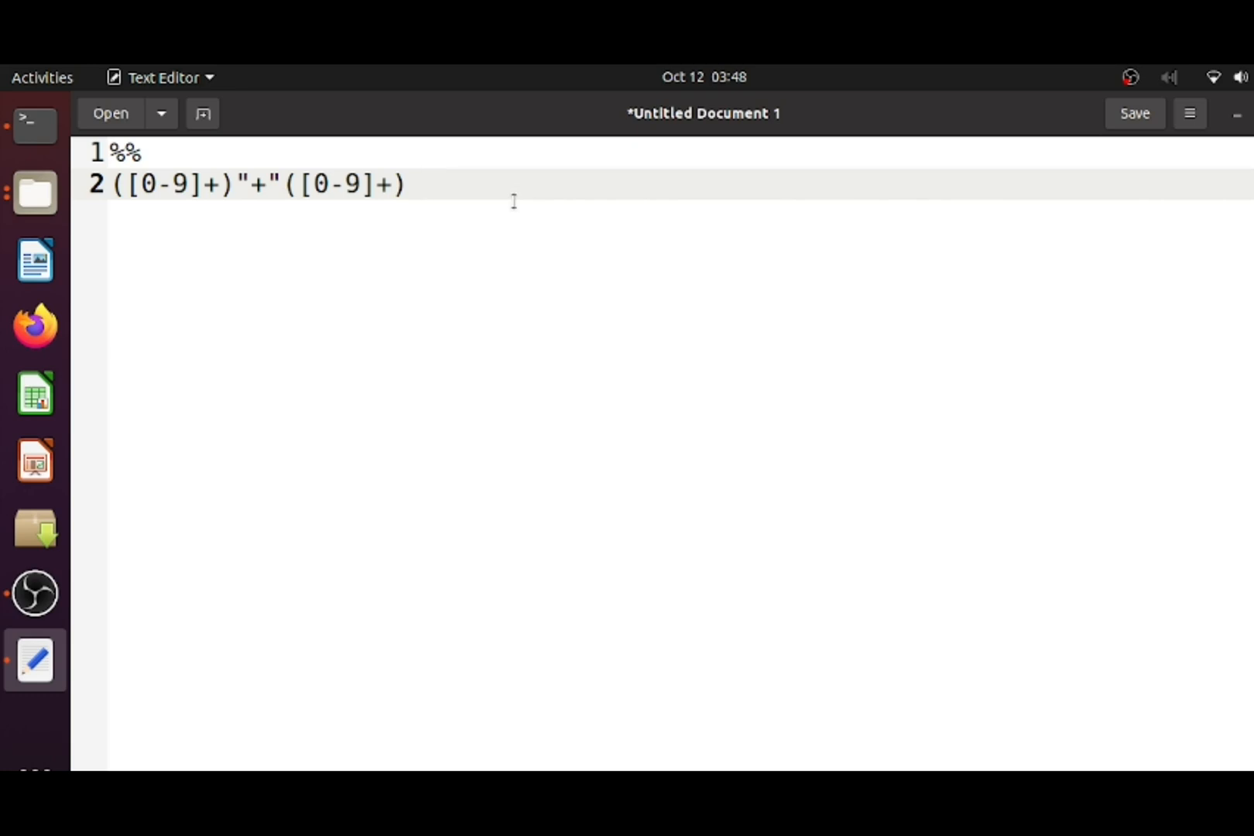
Append the action {printf("Expression Recognized\n"); after the addition regex, correcting the misspelling.
{"action": "type", "text": "{"}
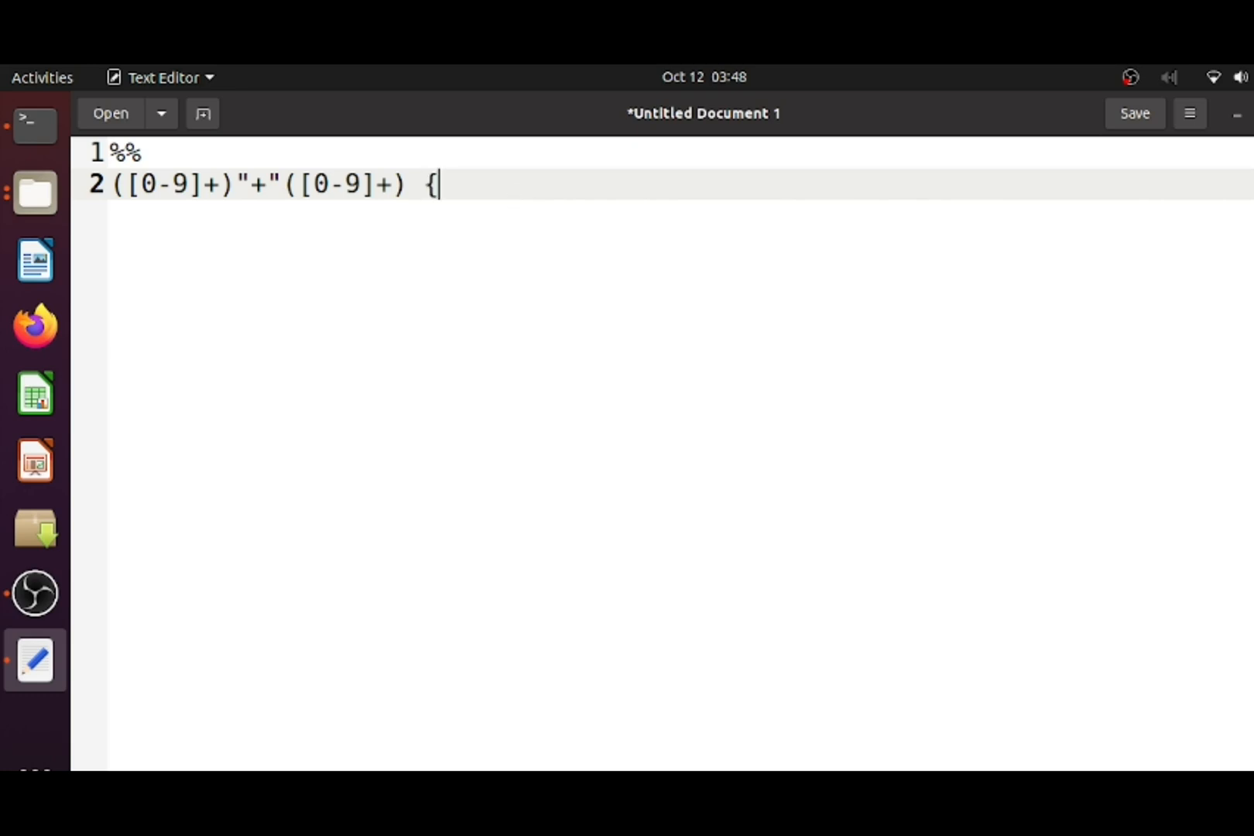
{"action": "type", "text": "printf"}
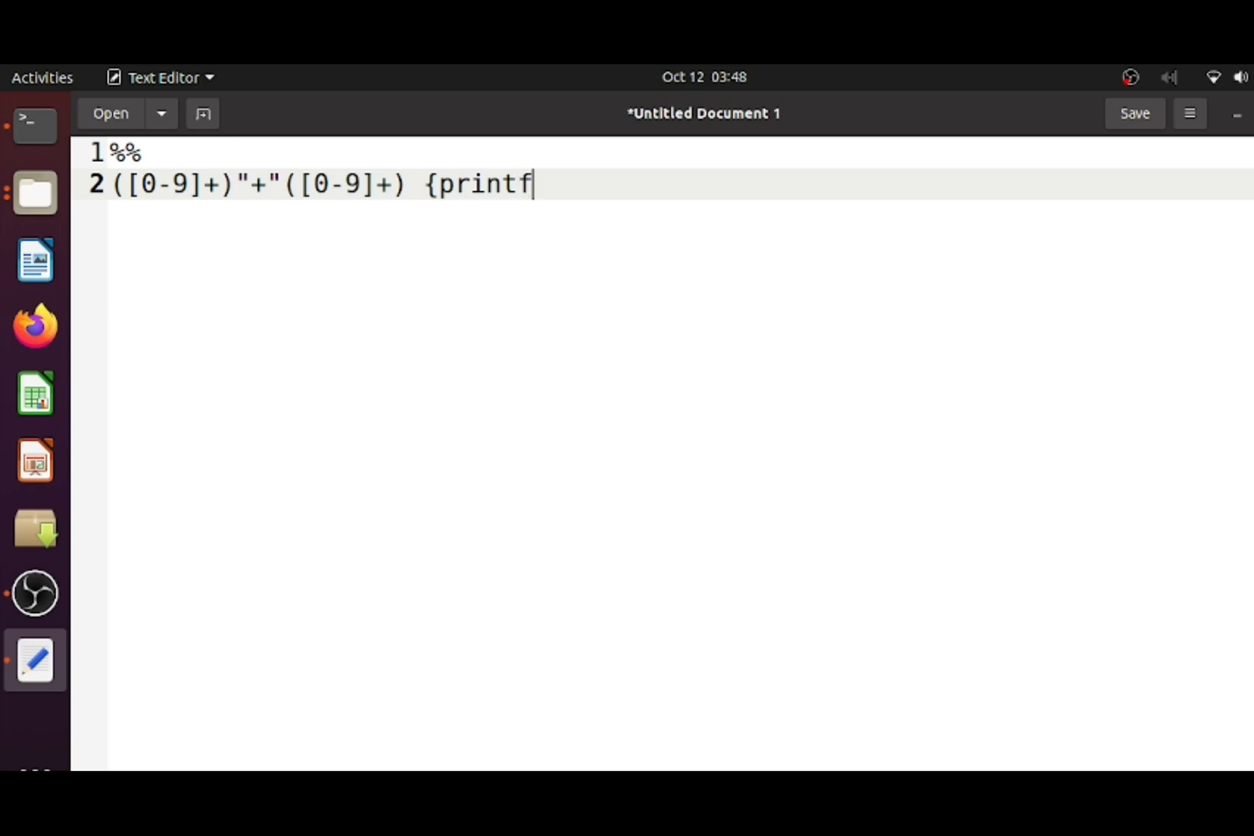
{"action": "type", "text": "(\""}
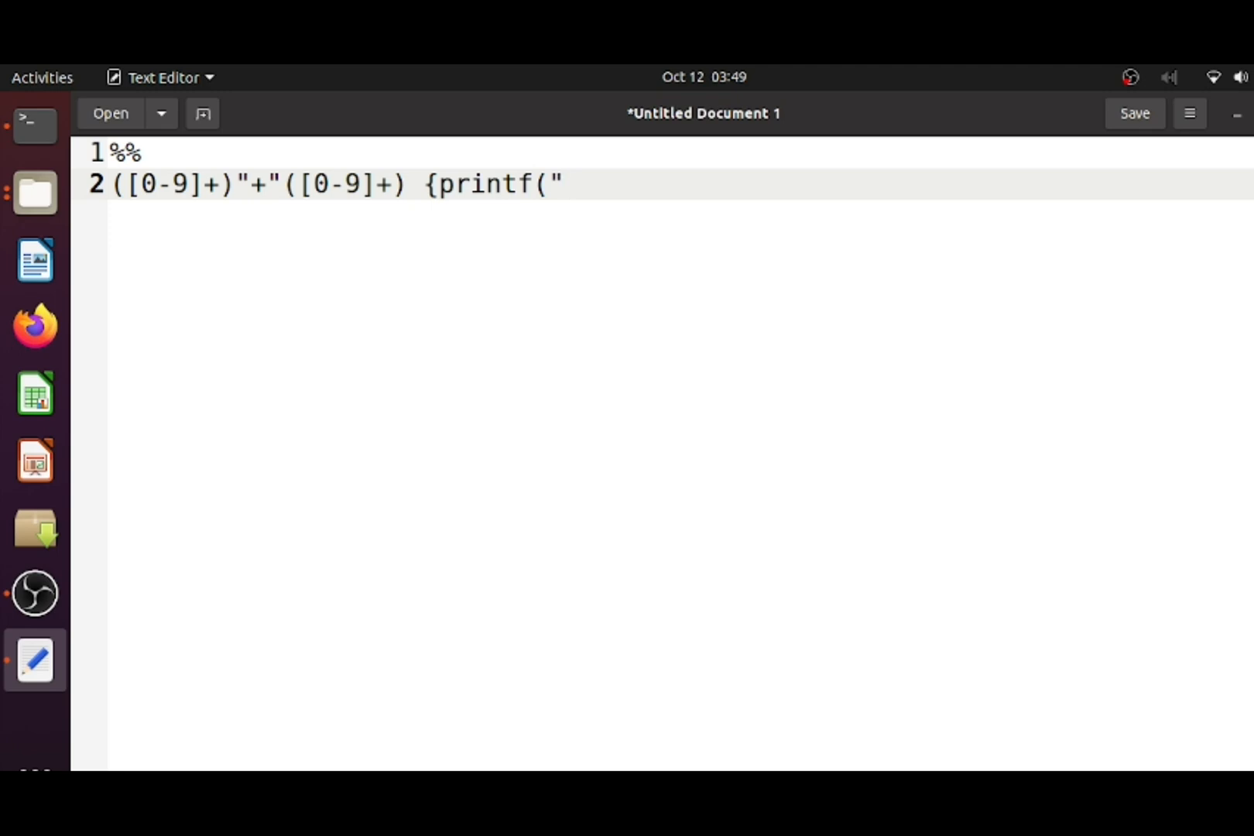
{"action": "type", "text": "Epressi"}
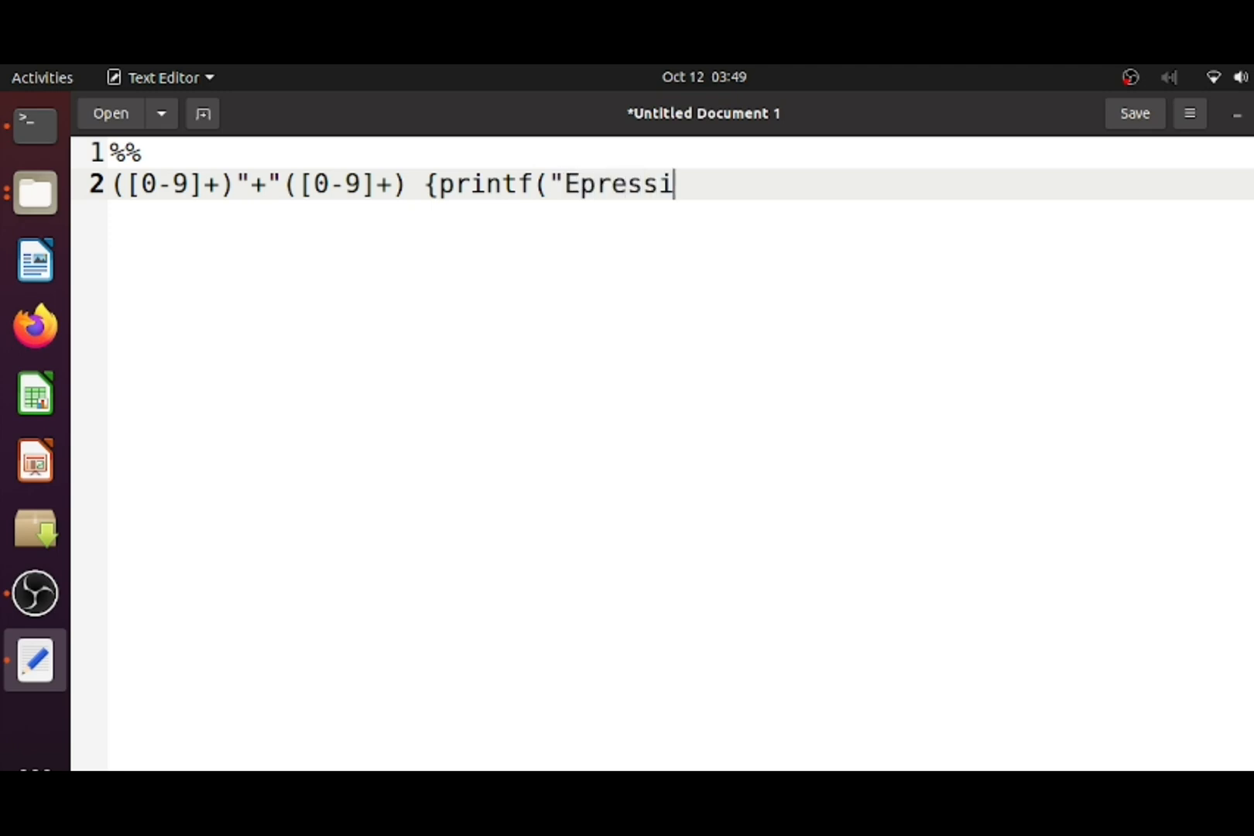
{"action": "key", "text": "BackSpace"}
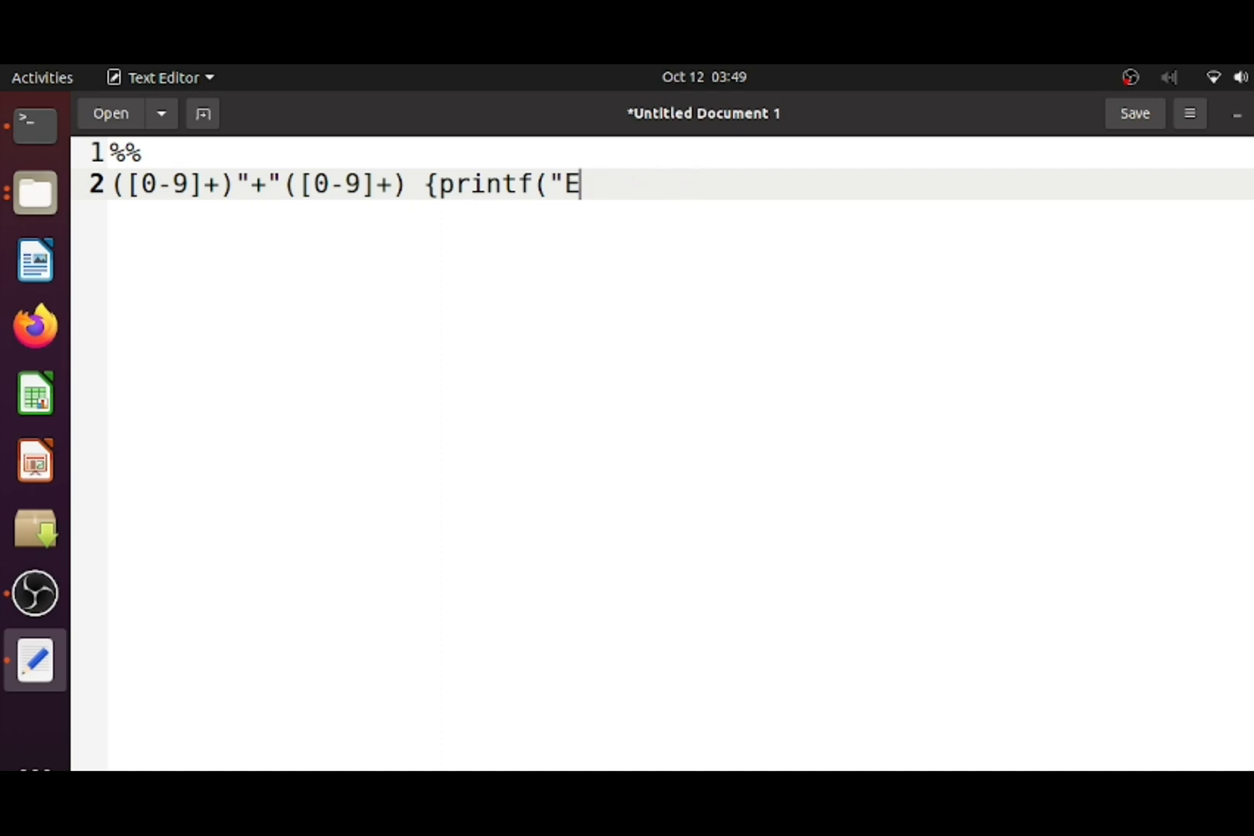
{"action": "type", "text": "xpression Reco"}
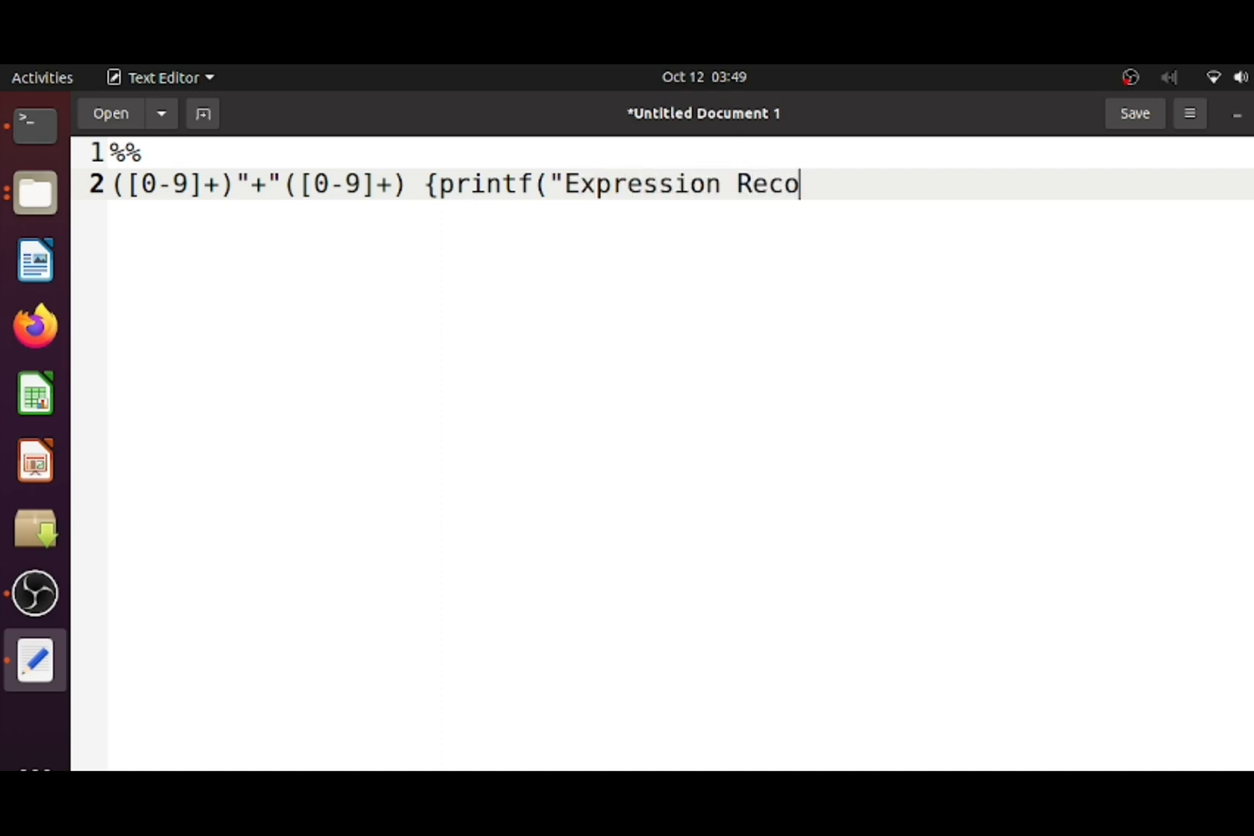
{"action": "type", "text": "gnized\""}
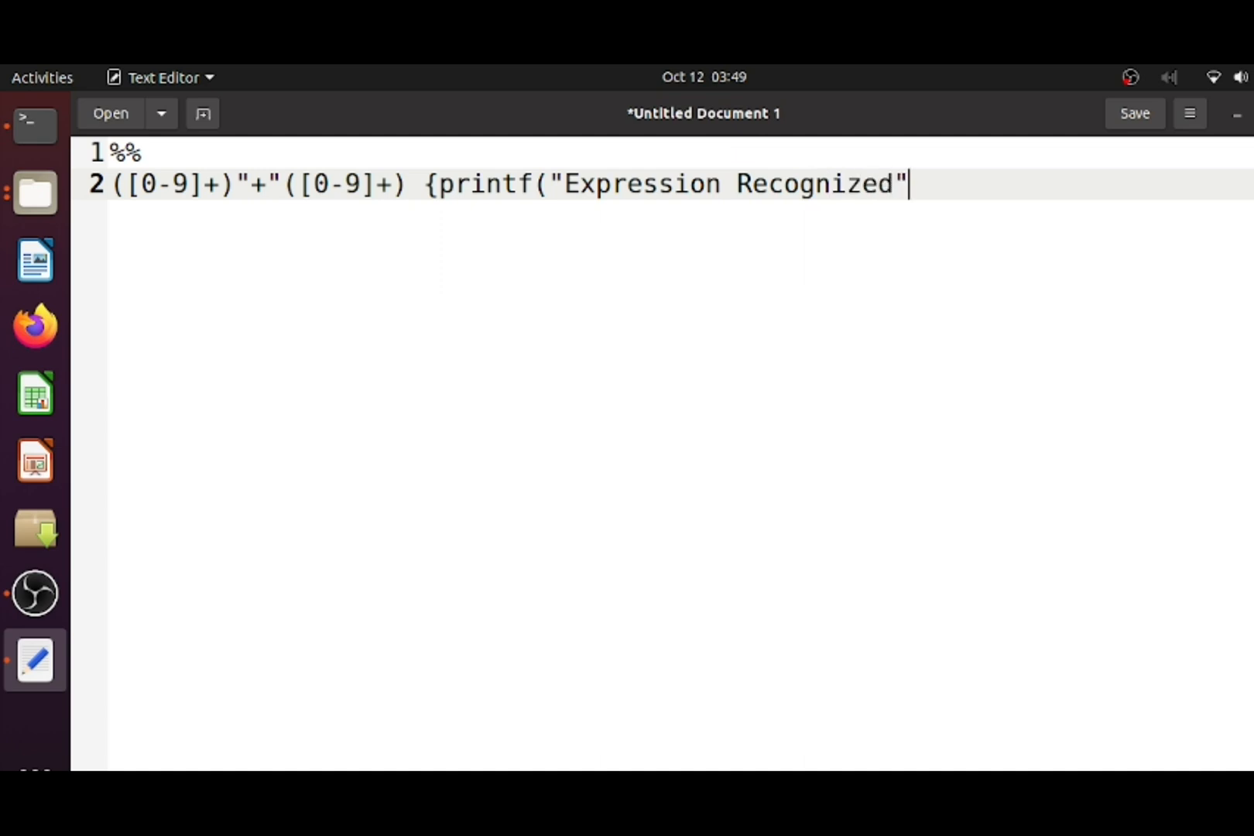
{"action": "type", "text": "\\"}
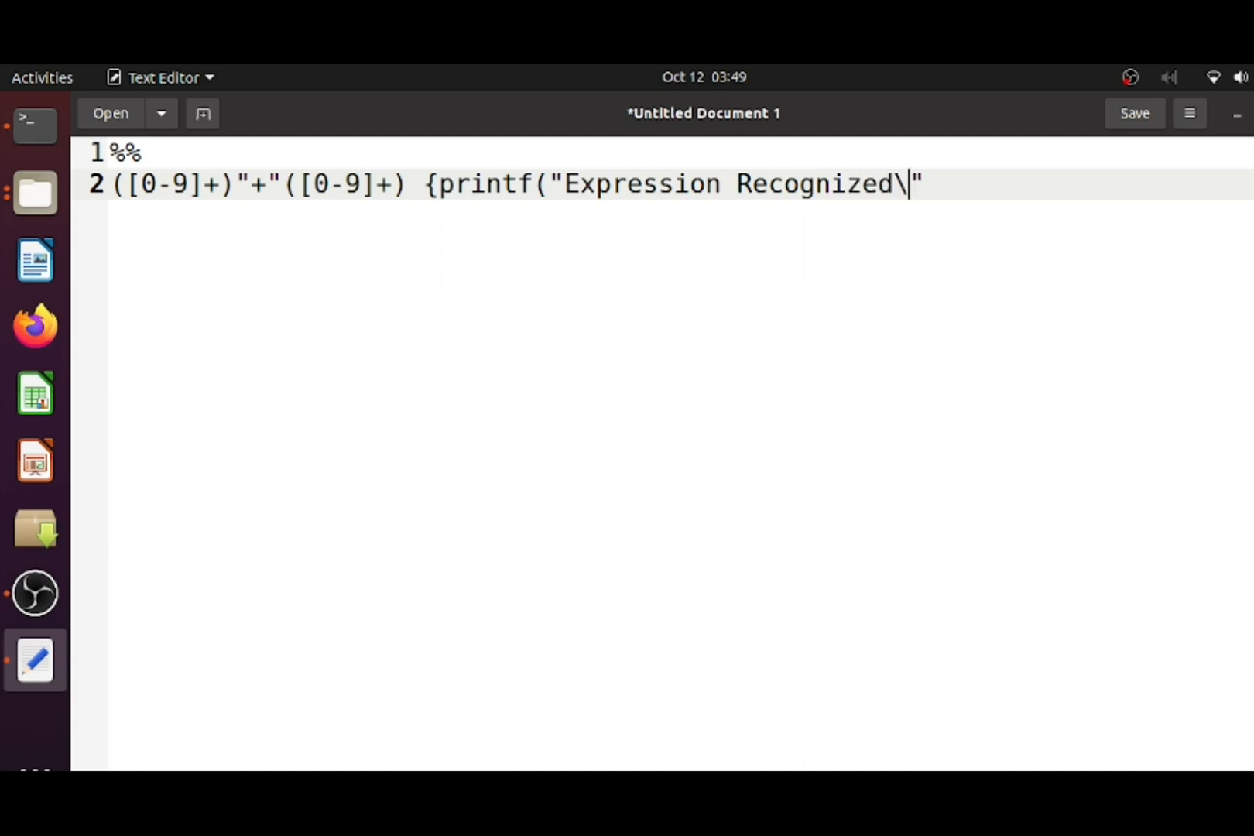
{"action": "type", "text": "n"}
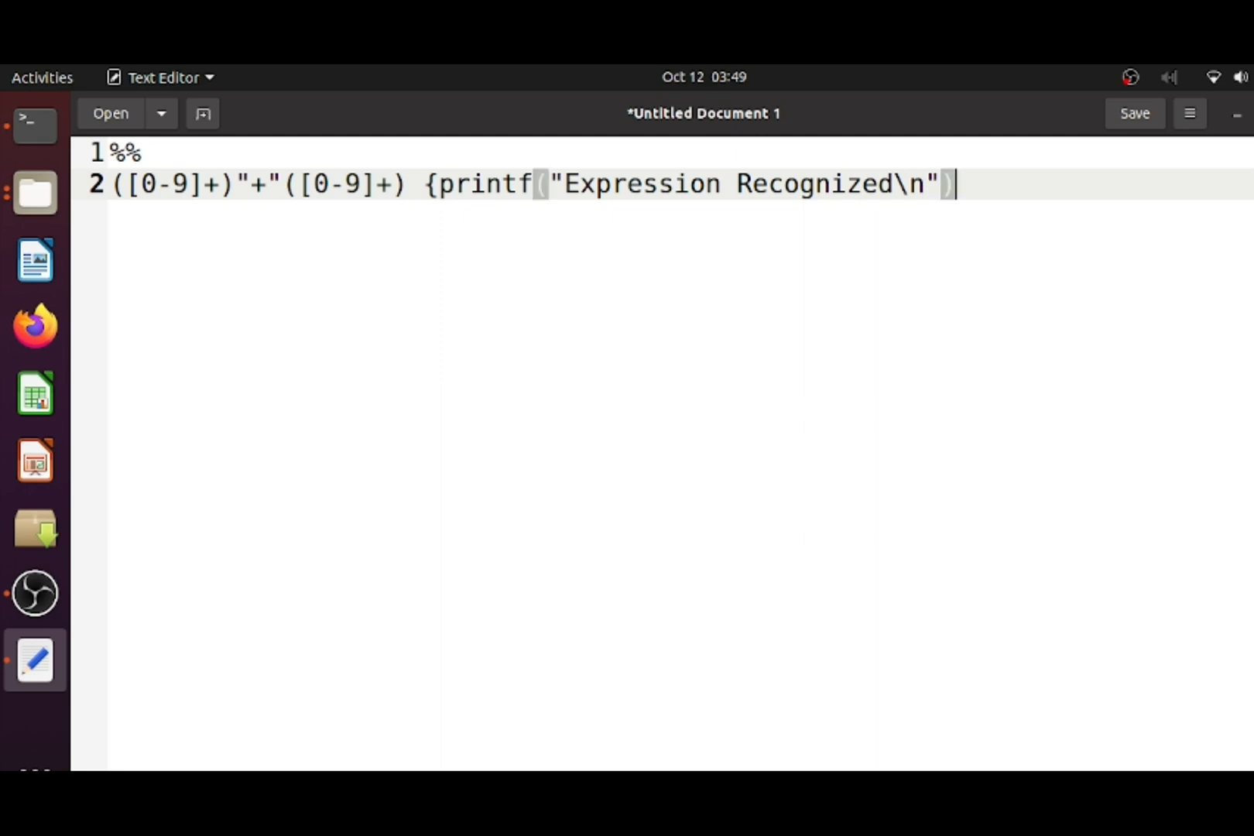
{"action": "type", "text": ";}"}
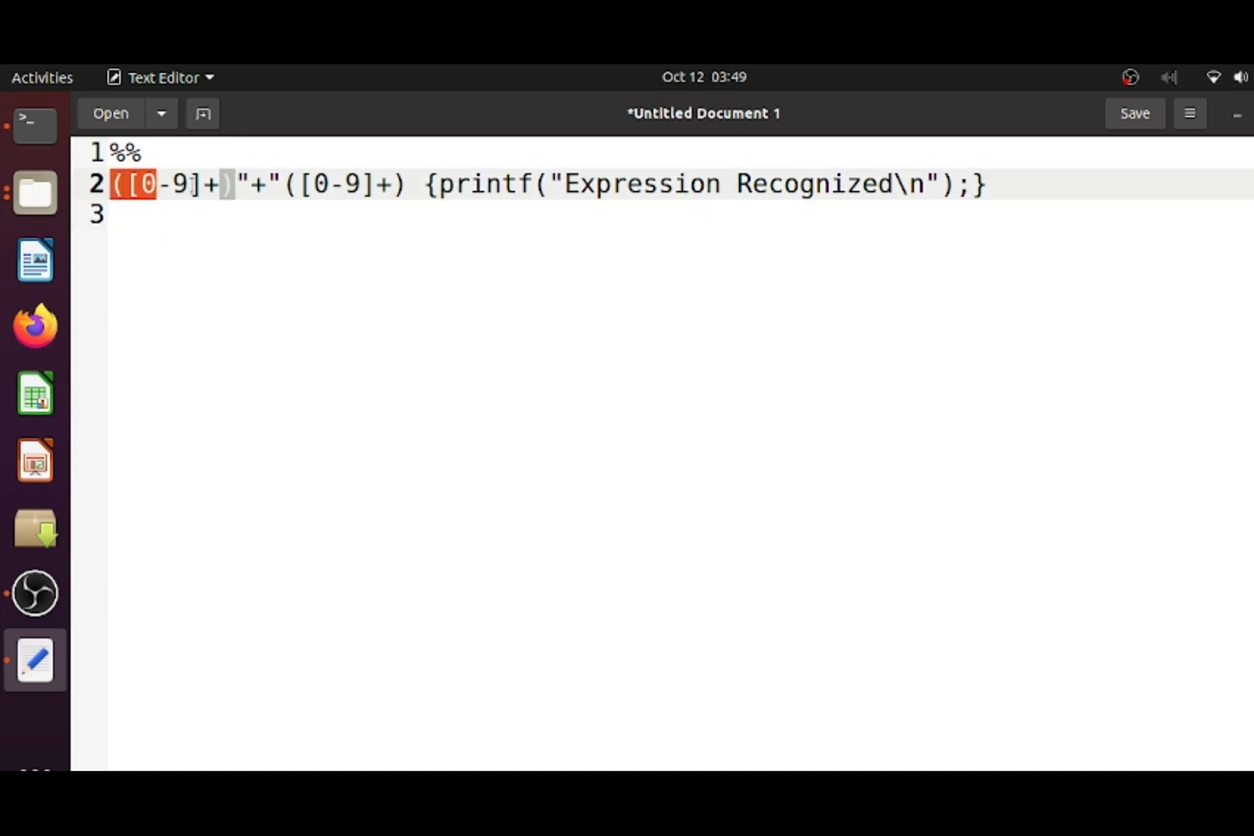
Review the digit pattern and printf action on line 2, then begin saving the script.
{"action": "left_click_drag", "start_coordinate": [111, 184], "coordinate": [407, 184]}
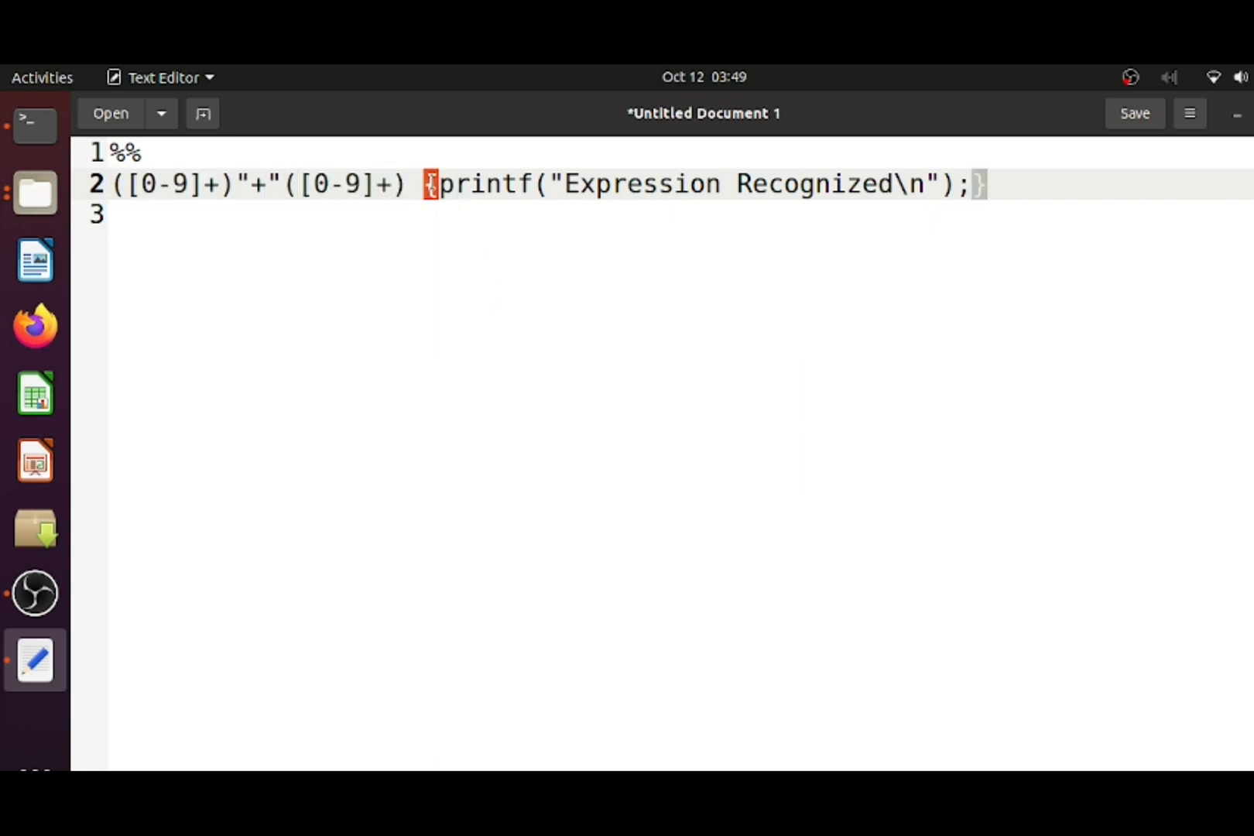
{"action": "left_click_drag", "start_coordinate": [428, 183], "coordinate": [980, 183]}
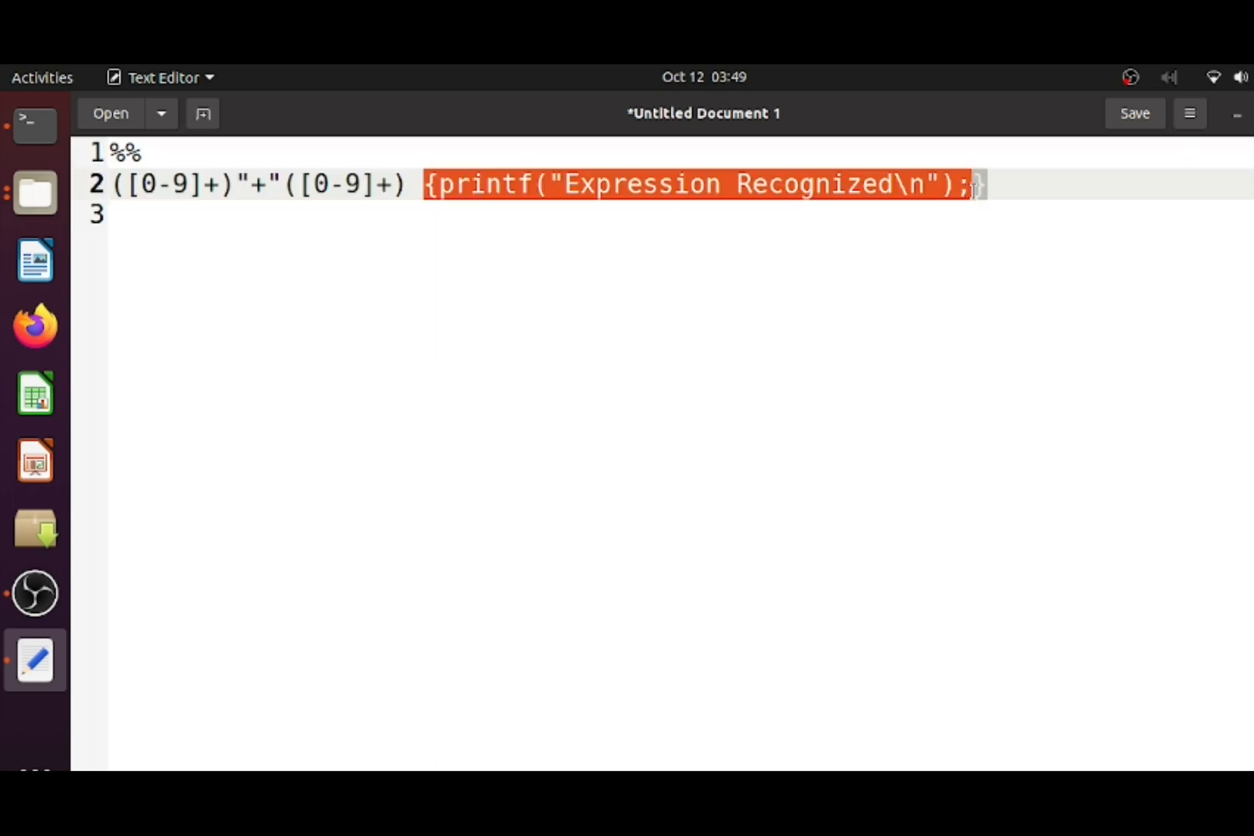
{"action": "left_click", "coordinate": [111, 217]}
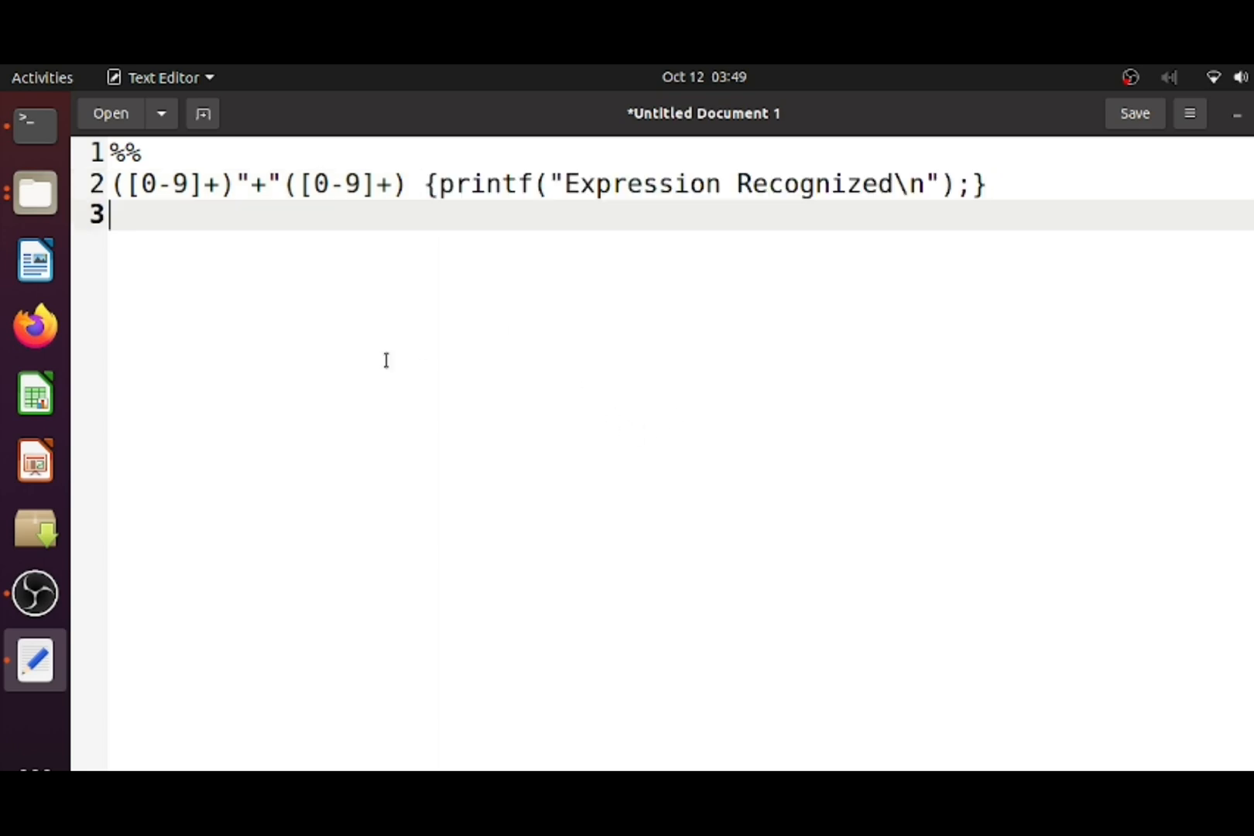
{"action": "mouse_move", "coordinate": [861, 336]}
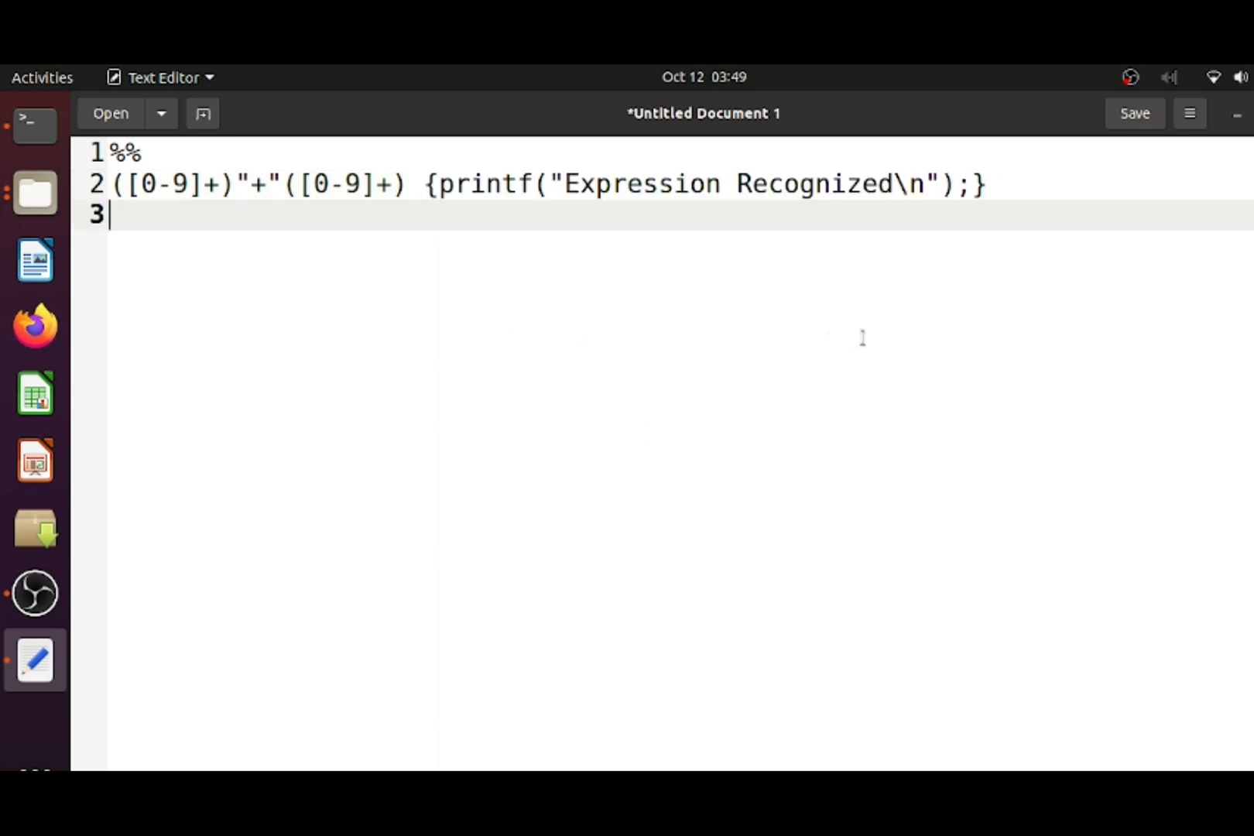
{"action": "left_click", "coordinate": [1135, 113]}
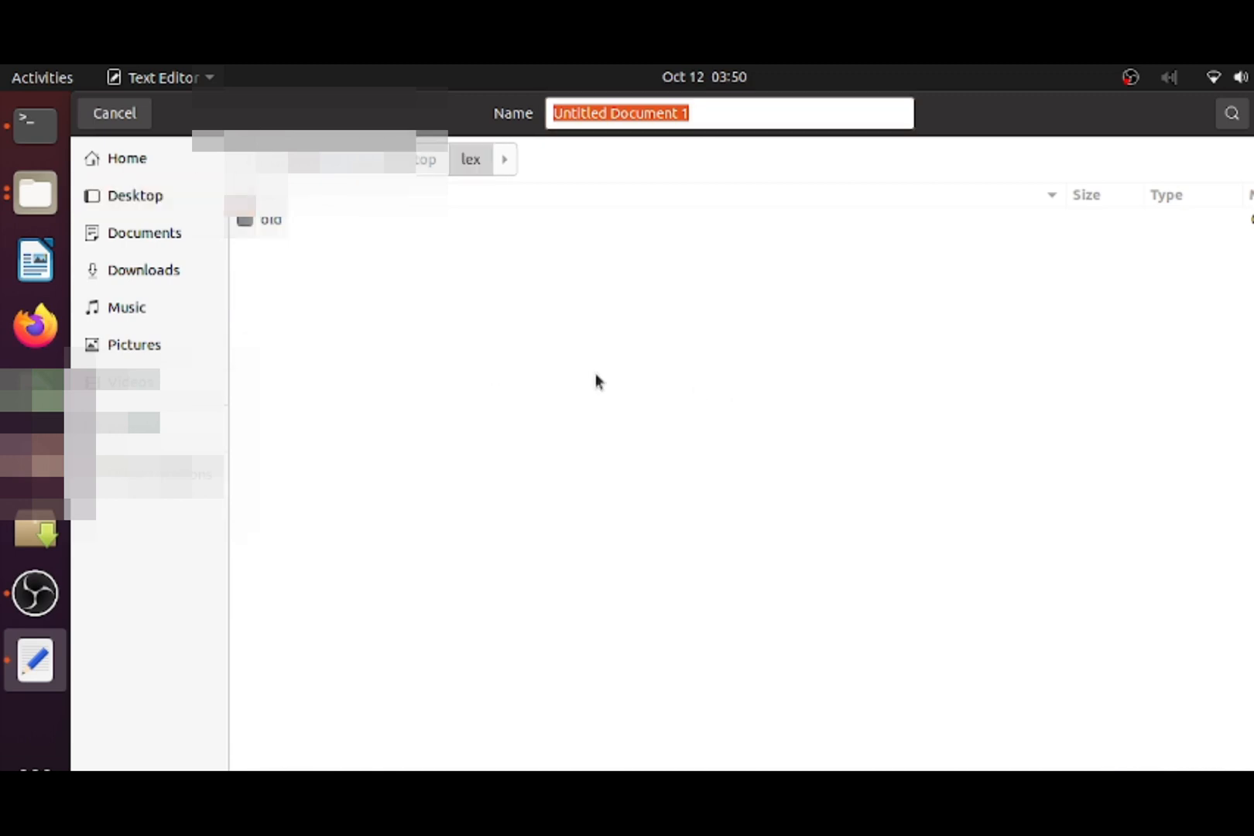
Save the untitled script as expr.l in the lex folder on the Desktop.
{"action": "left_click", "coordinate": [719, 113]}
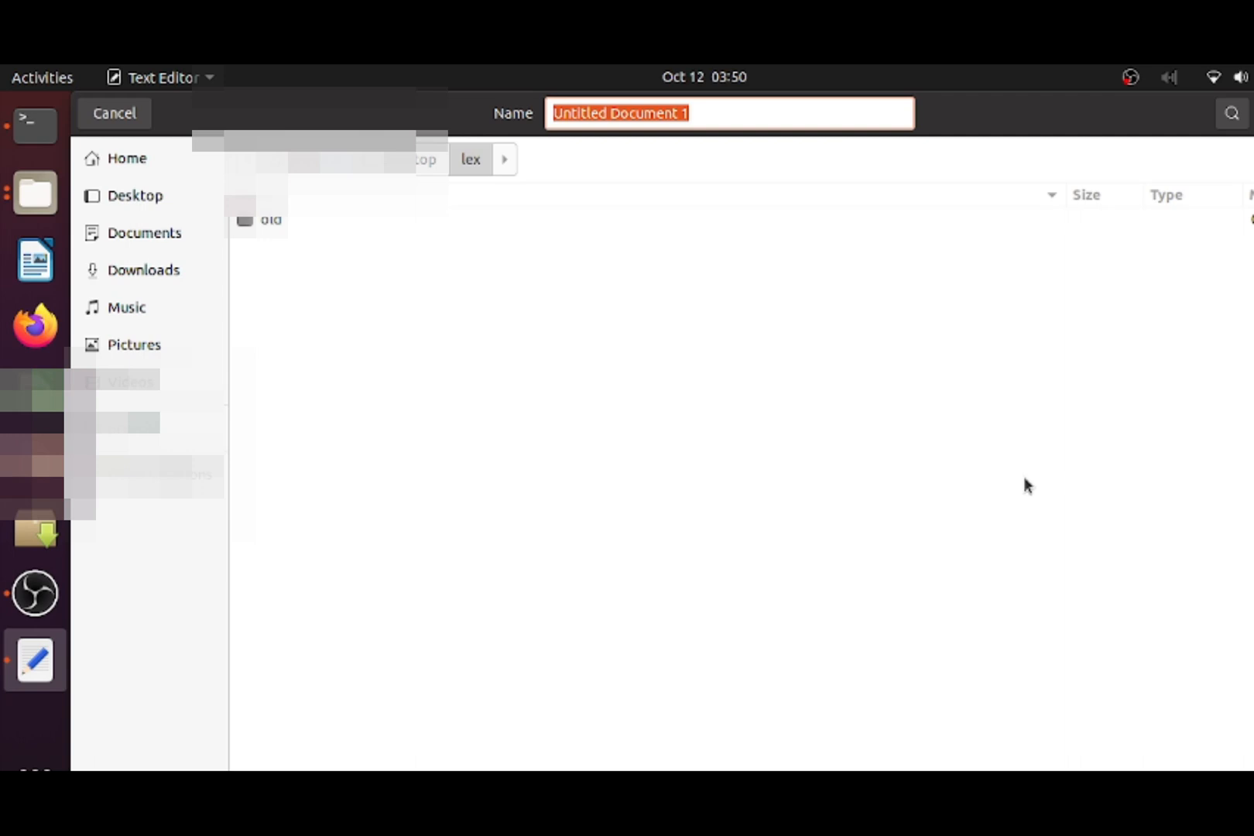
{"action": "type", "text": "expr"}
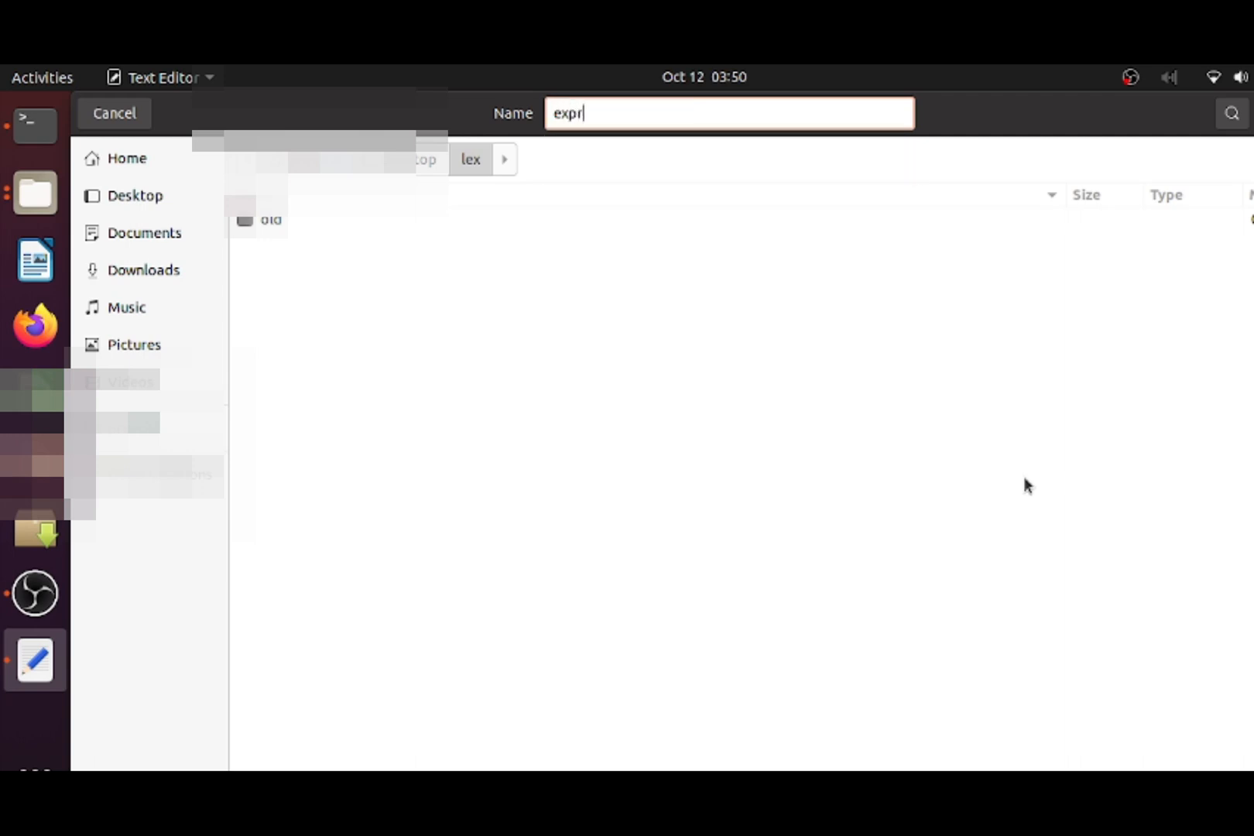
{"action": "type", "text": "."}
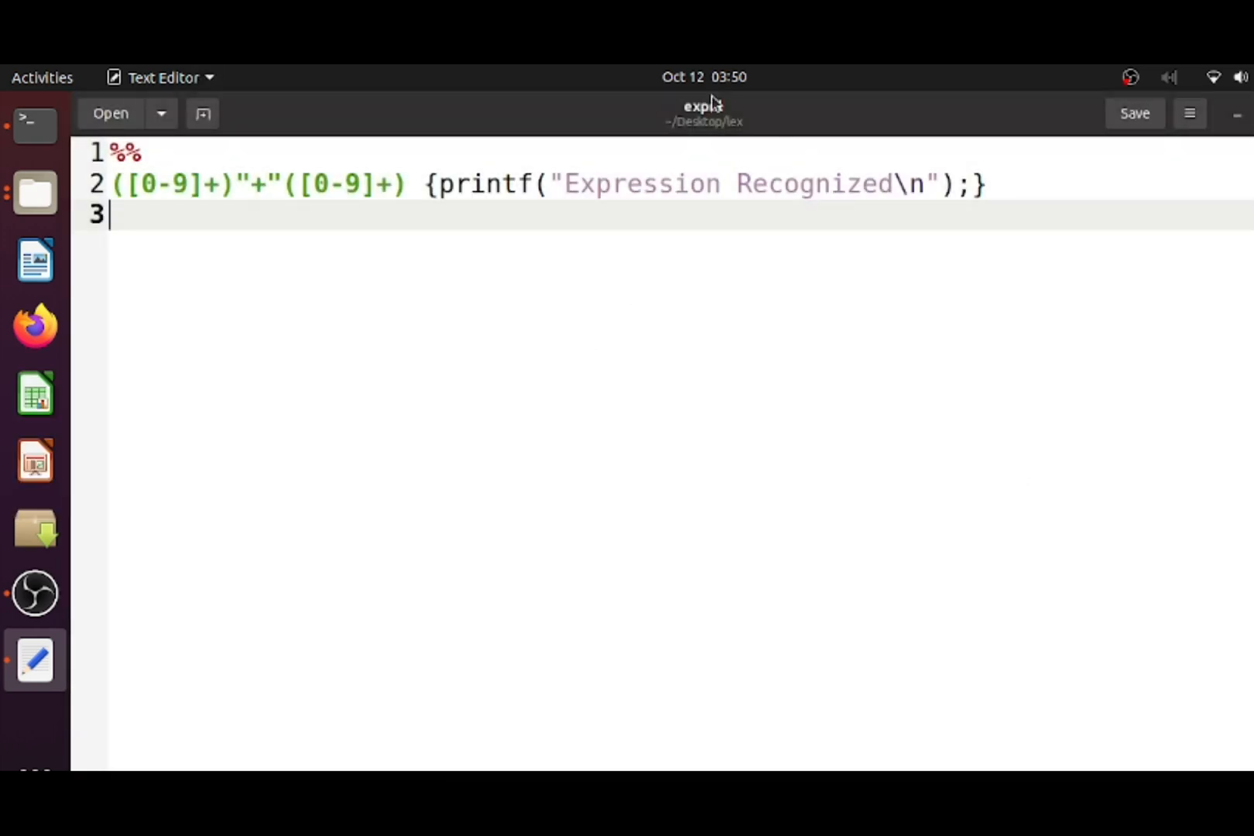
{"action": "left_click", "coordinate": [34, 192]}
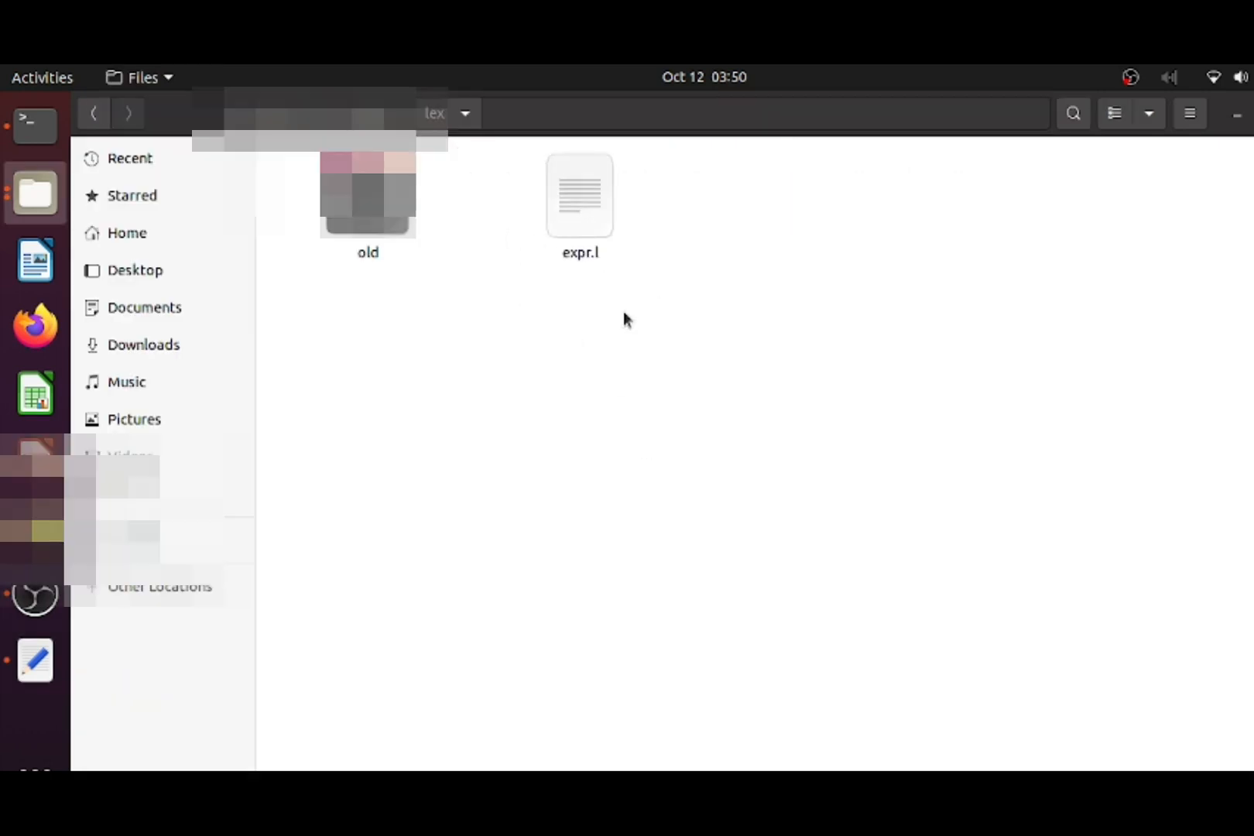
{"action": "mouse_move", "coordinate": [425, 456]}
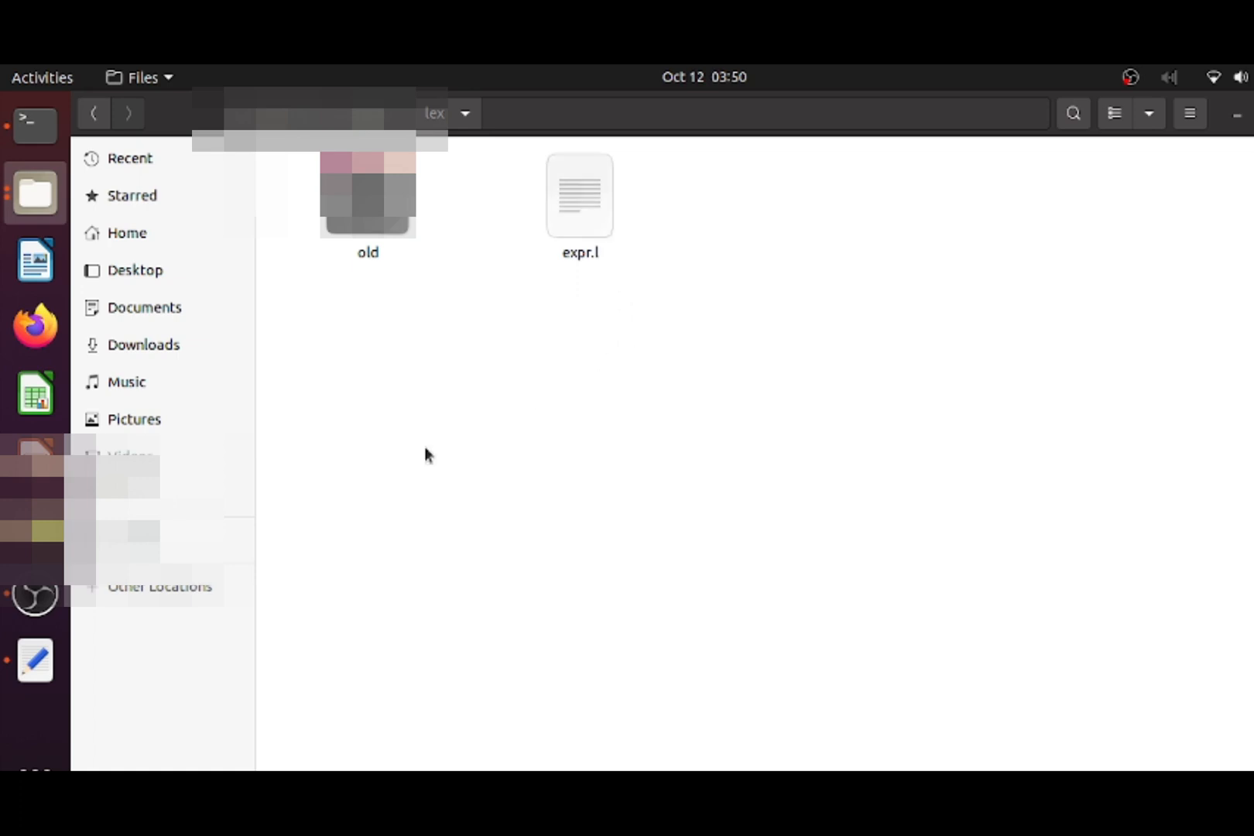
{"action": "mouse_move", "coordinate": [80, 649]}
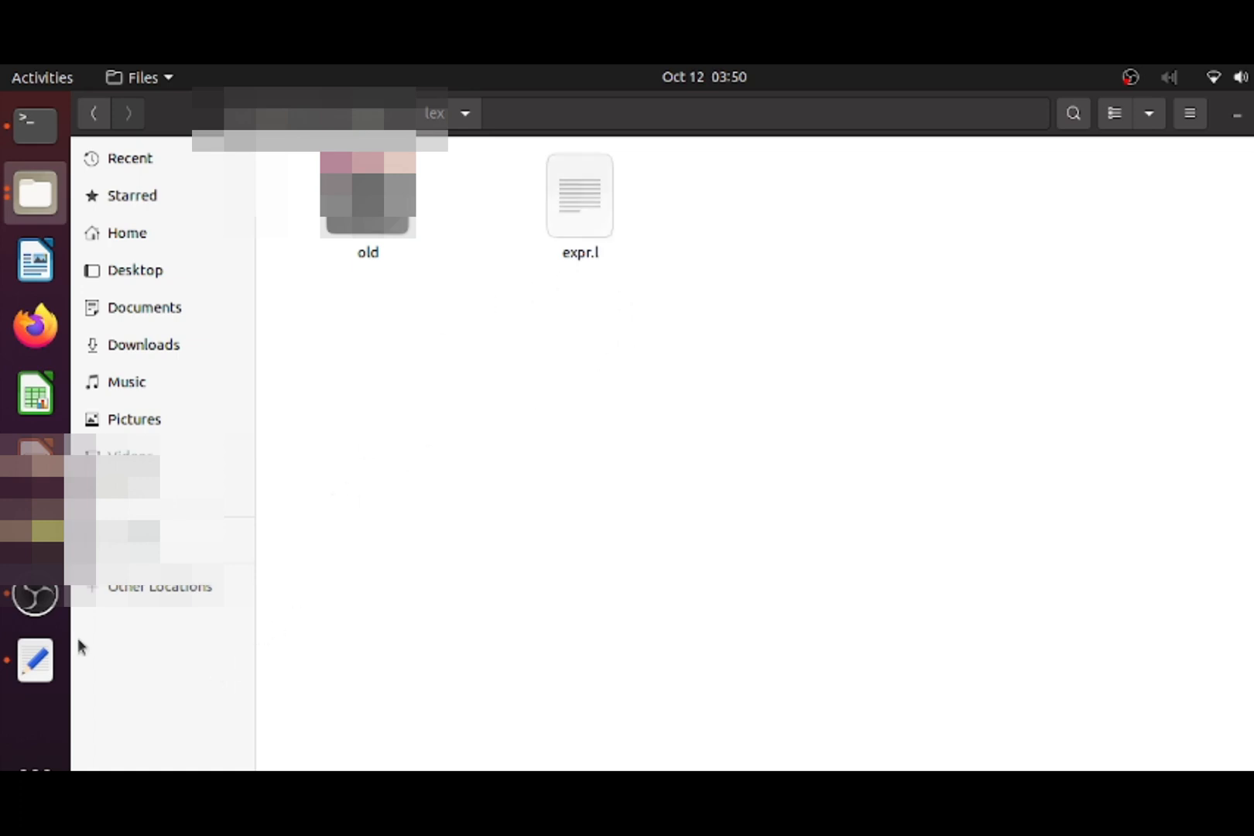
{"action": "double_click", "coordinate": [578, 195]}
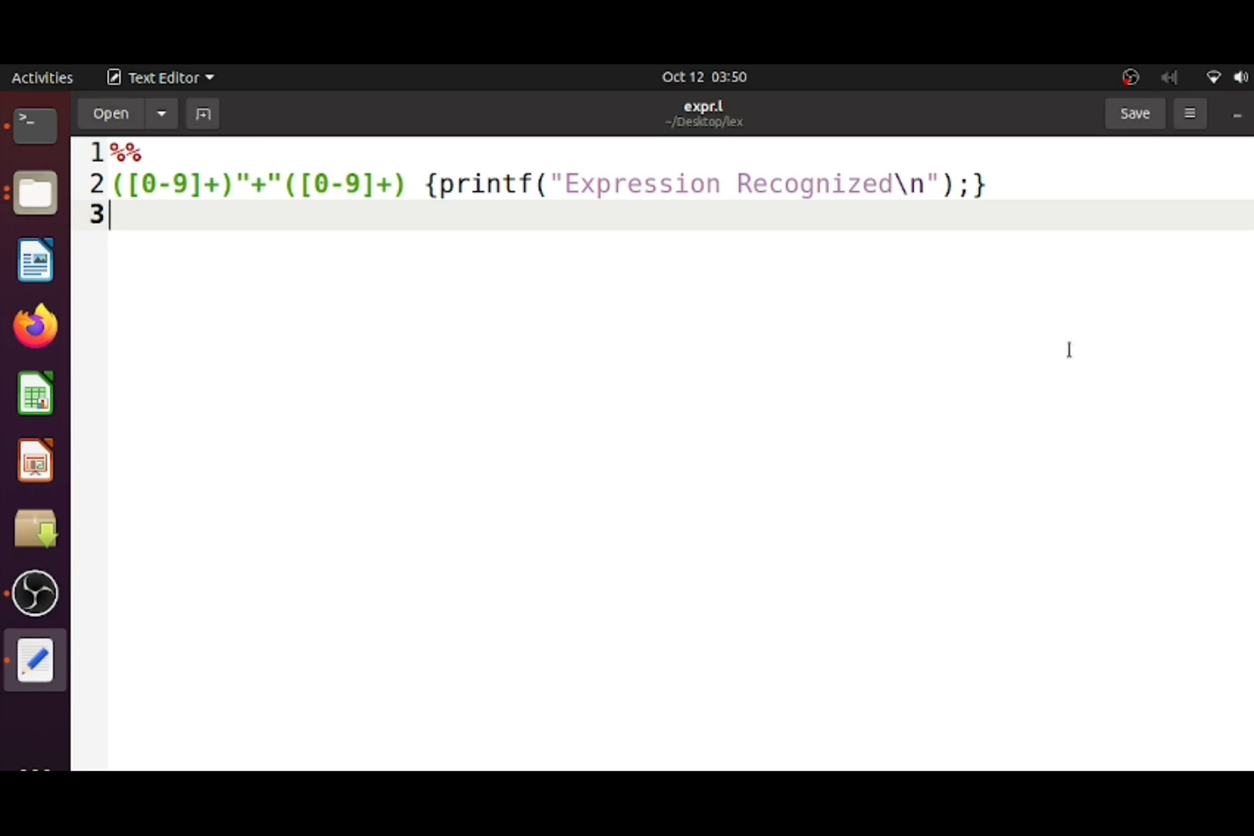
{"action": "mouse_move", "coordinate": [967, 323]}
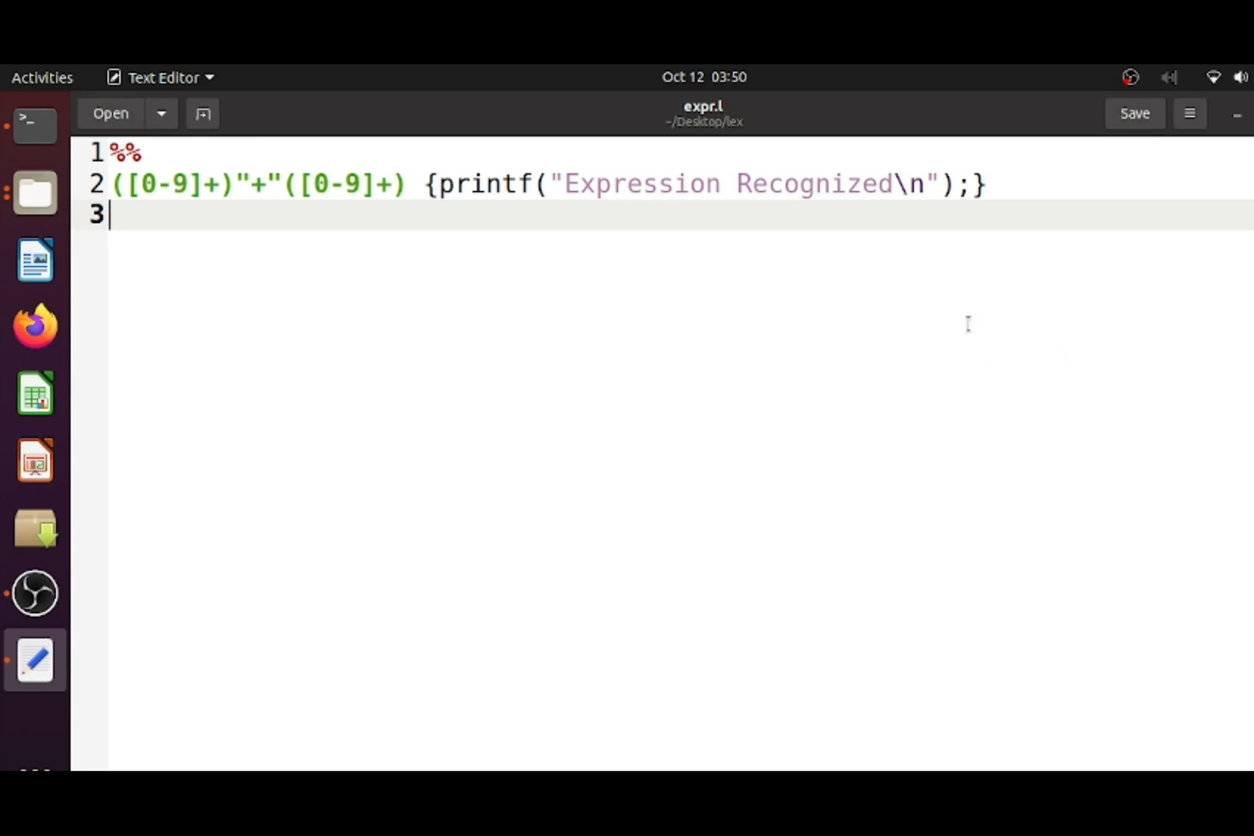